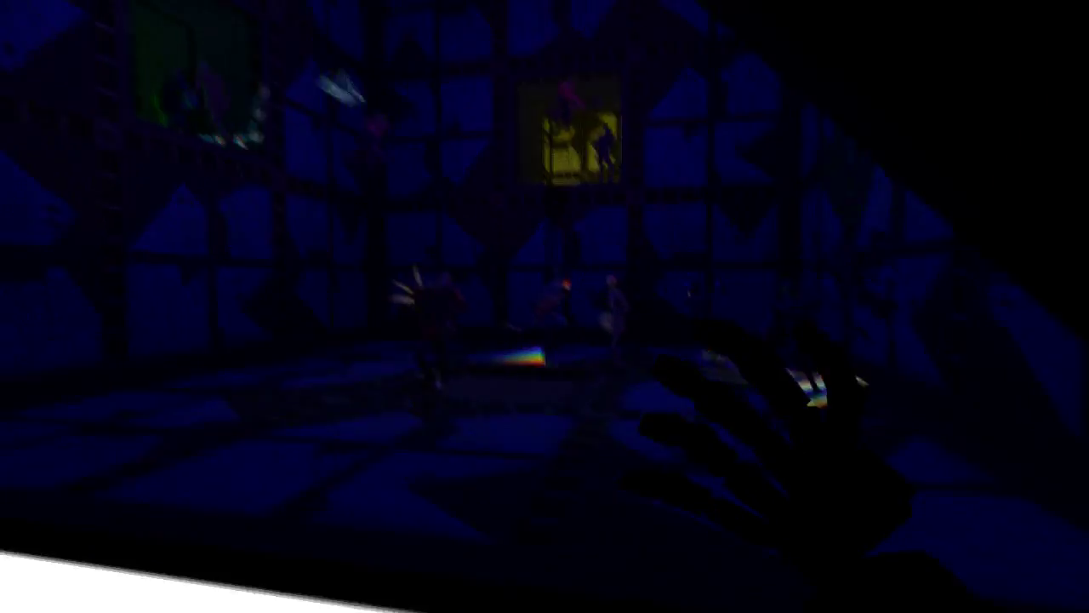
{"action": "mouse_move", "coordinate": [545, 307]}
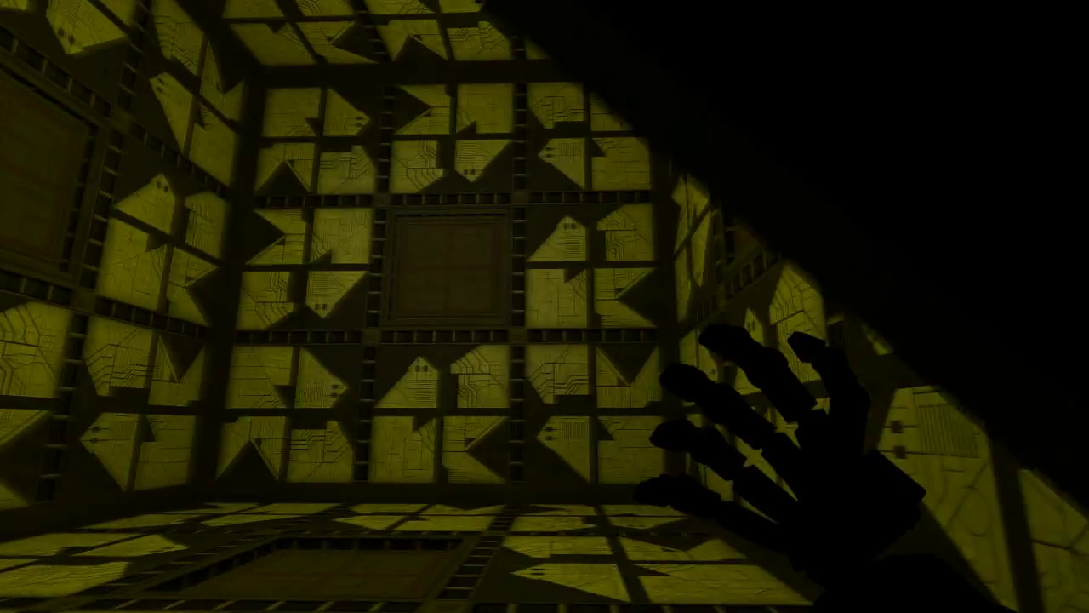
{"action": "mouse_move", "coordinate": [544, 306]}
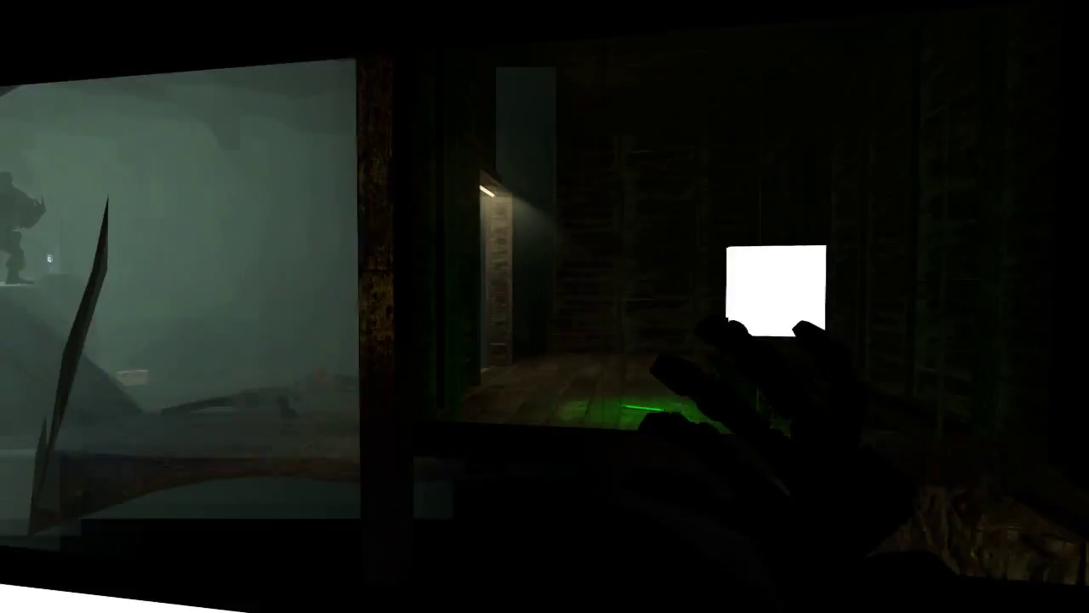
{"action": "mouse_move", "coordinate": [544, 307]}
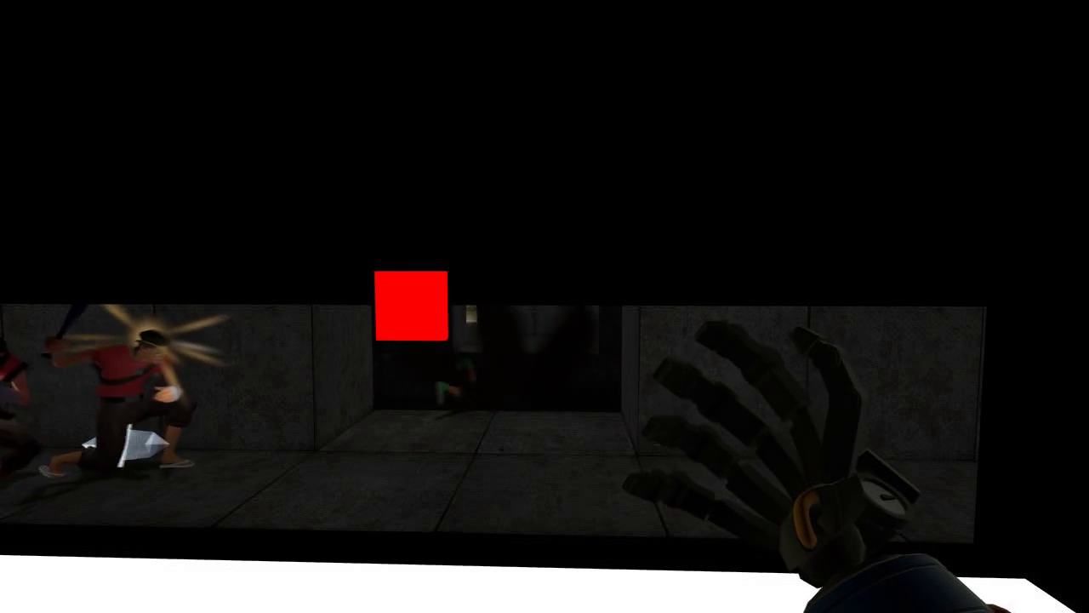
{"action": "mouse_move", "coordinate": [544, 306]}
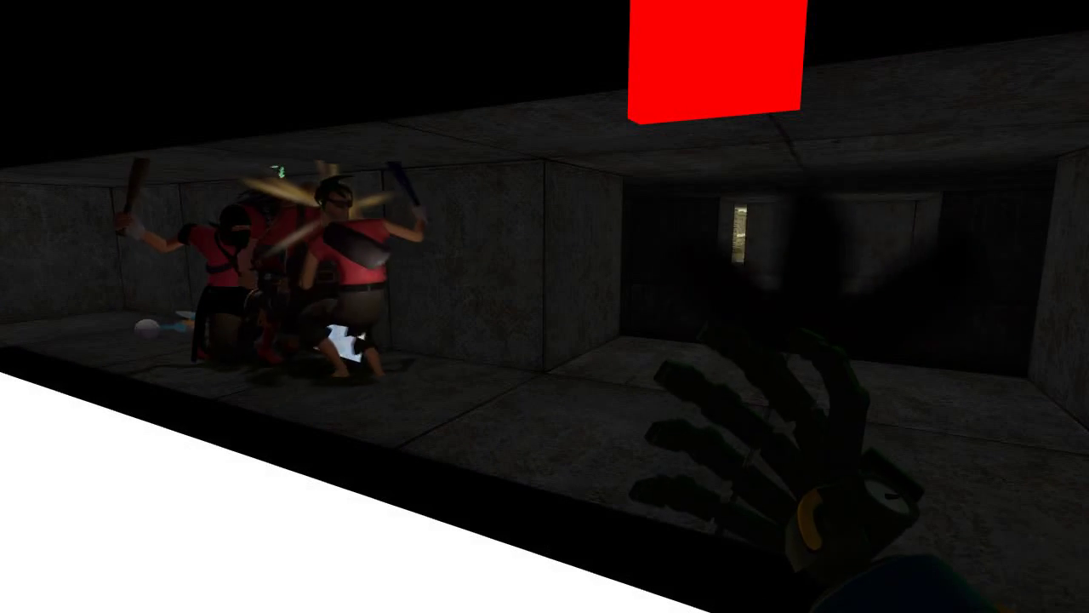